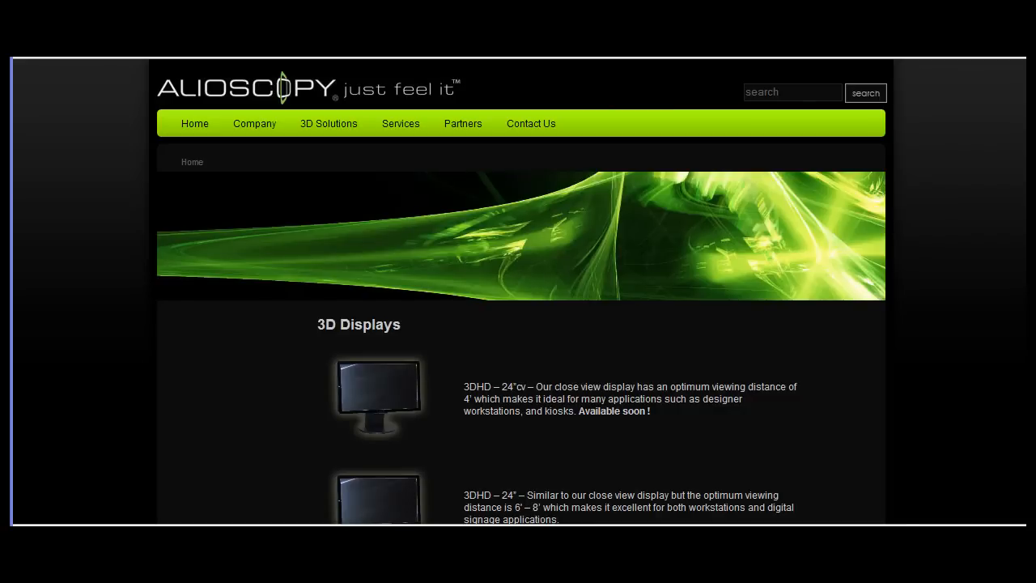
mouse_move(744, 369)
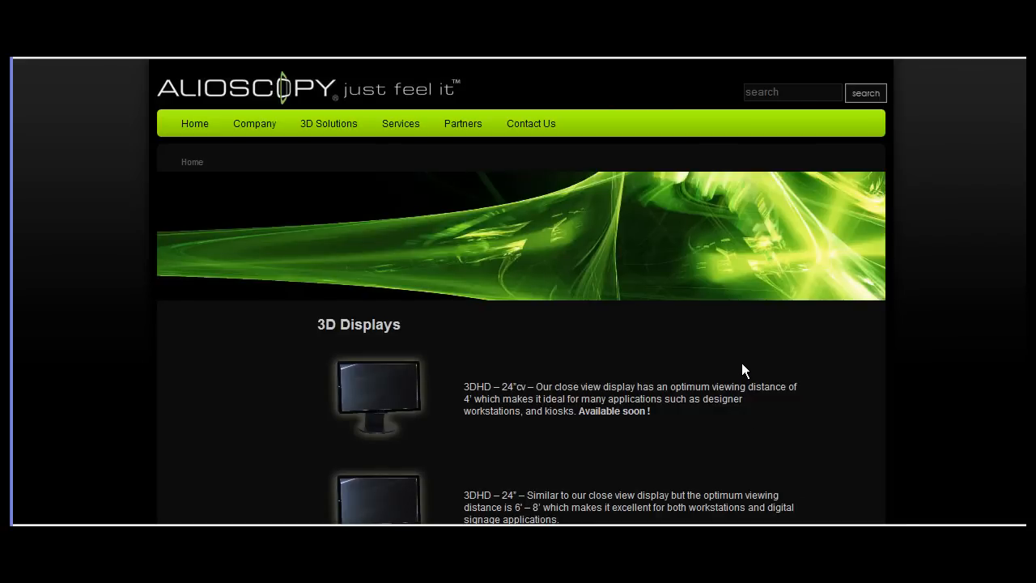
scroll("down", 3)
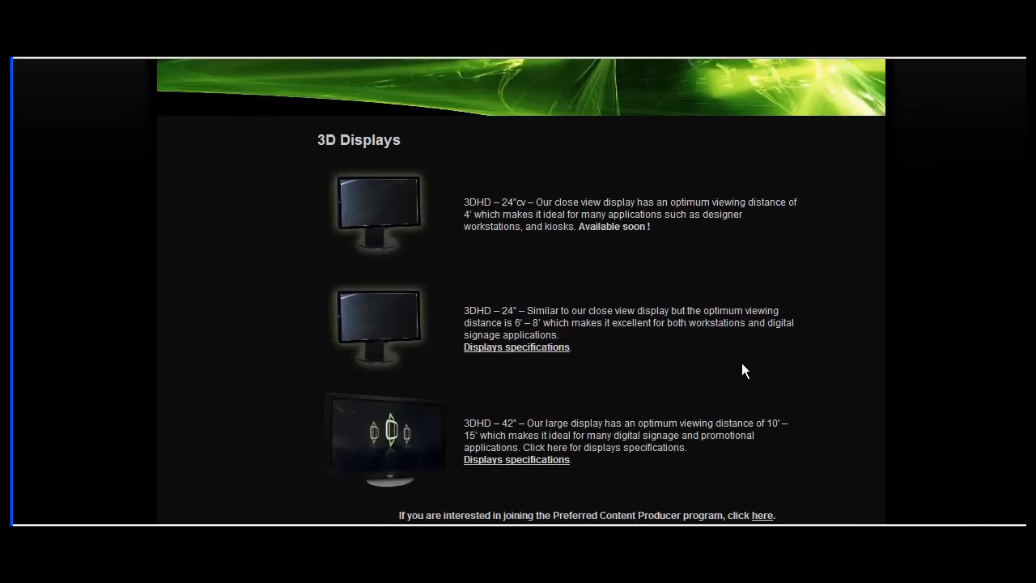
scroll("down", 3)
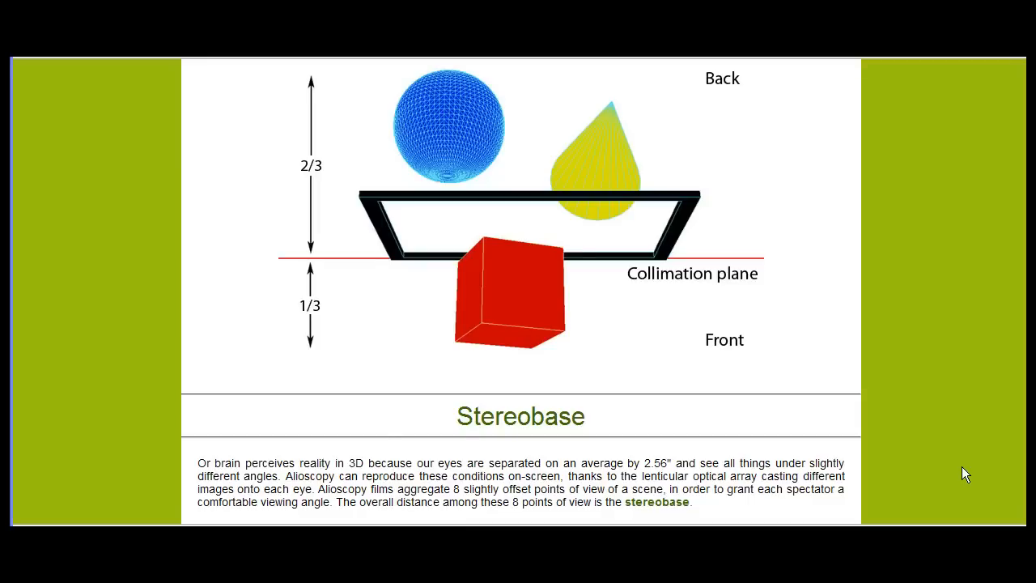
mouse_move(958, 469)
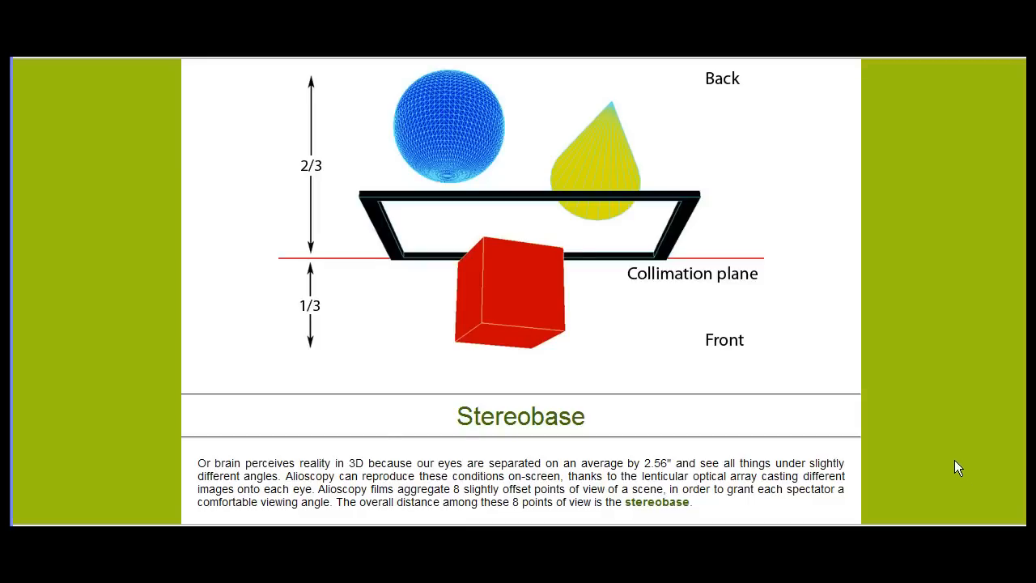
mouse_move(638, 355)
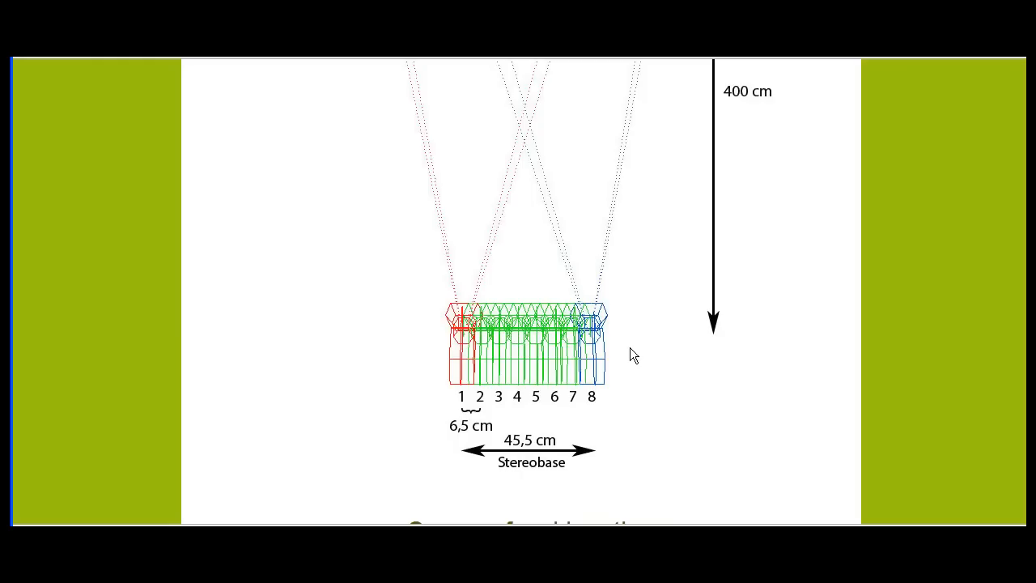
scroll("down", 3)
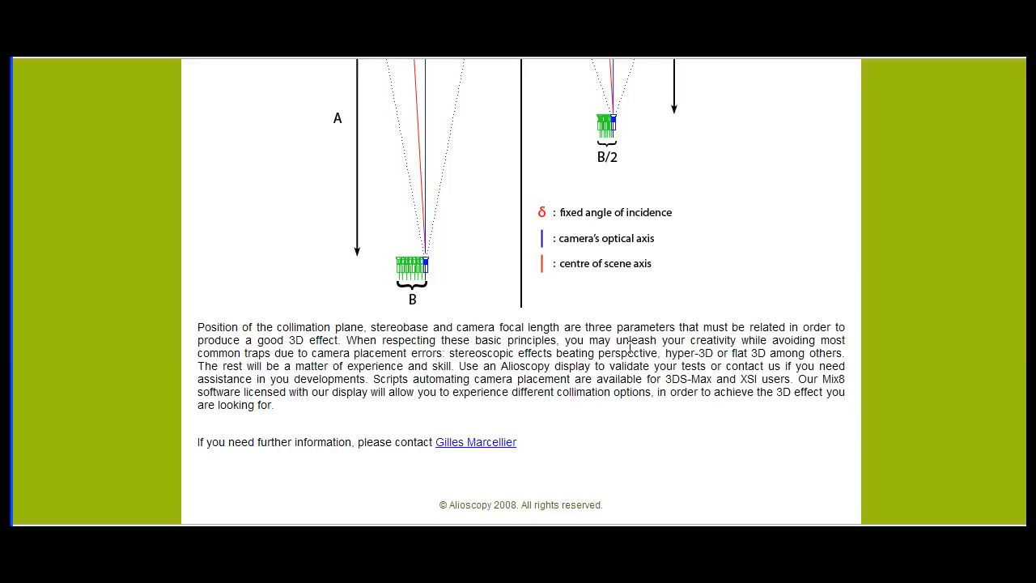